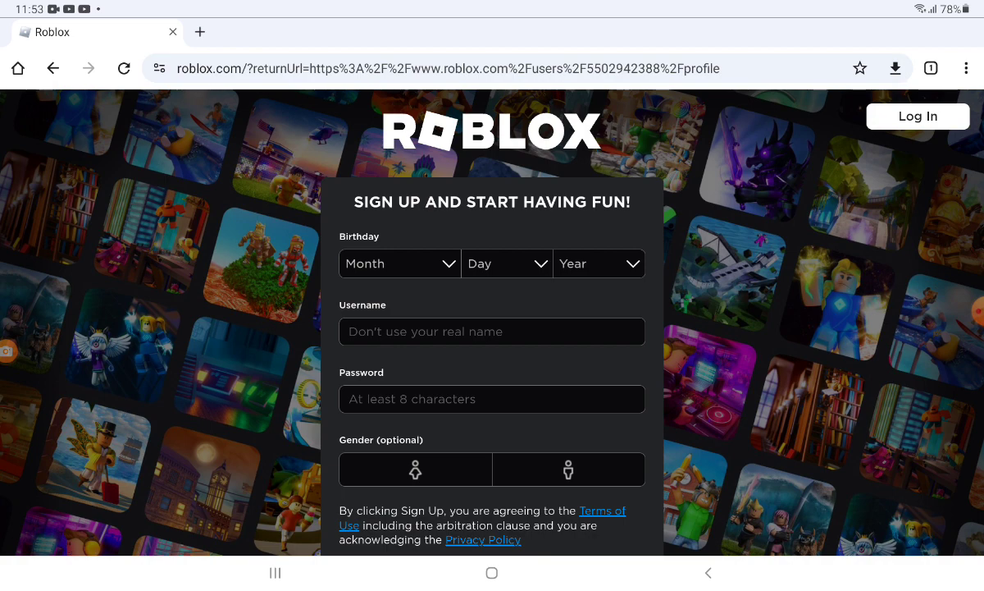
# Choose October, day 30 and year 1978 in the sign-up birthday dropdowns
pyautogui.click(399, 263)
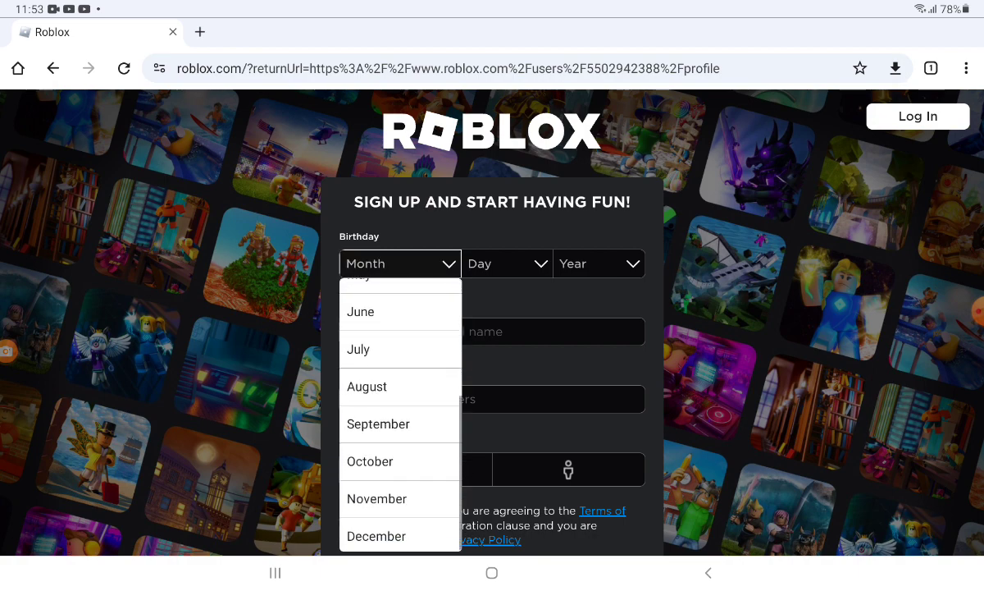
pyautogui.click(399, 461)
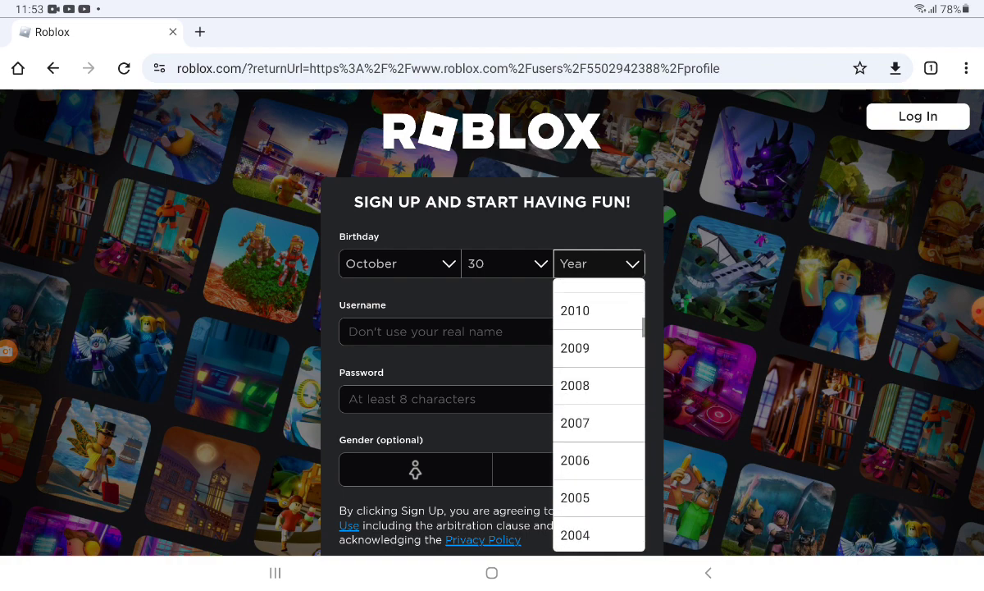
pyautogui.scroll(-3)
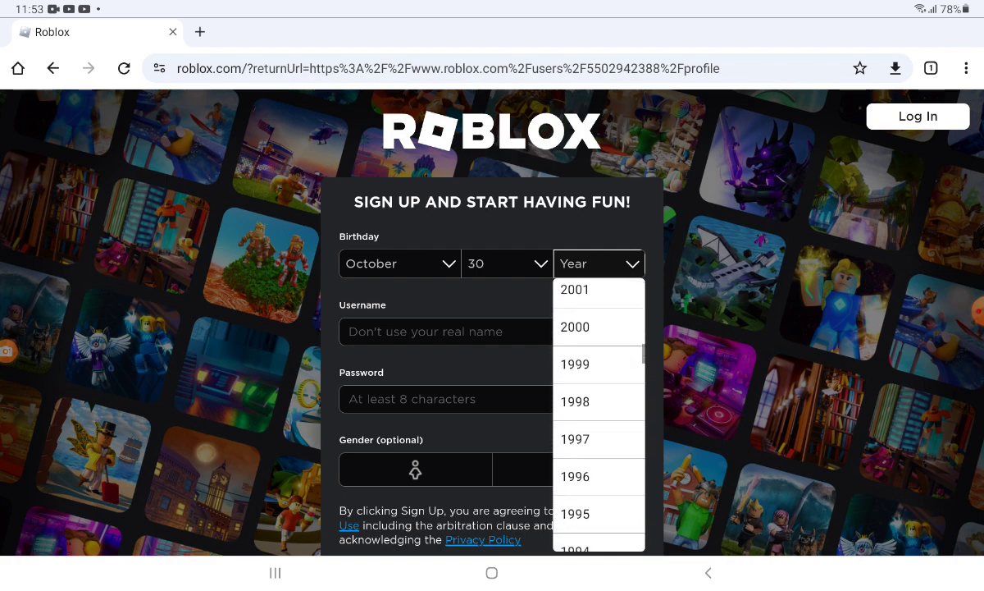
pyautogui.scroll(-3)
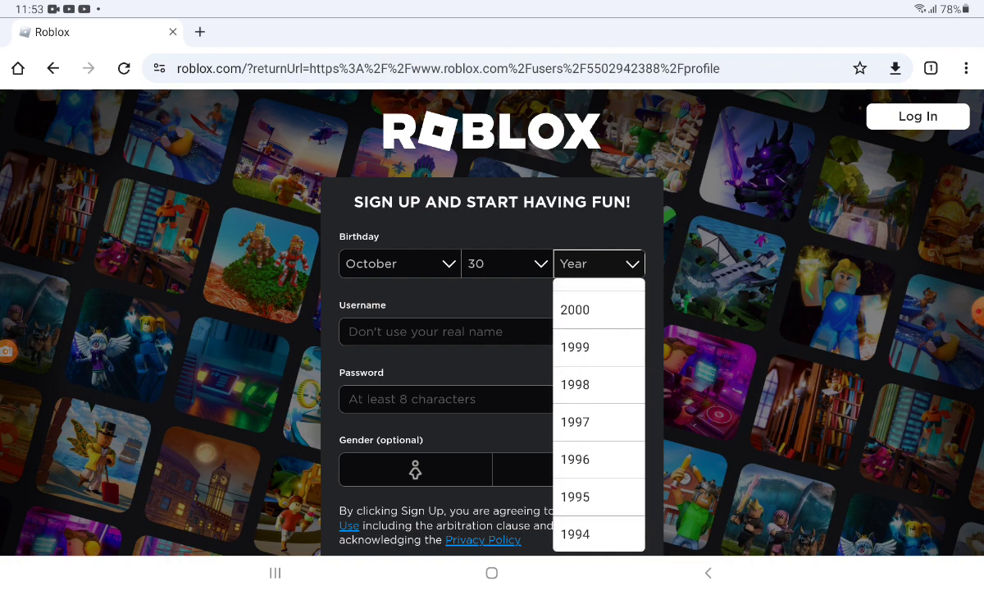
pyautogui.scroll(-3)
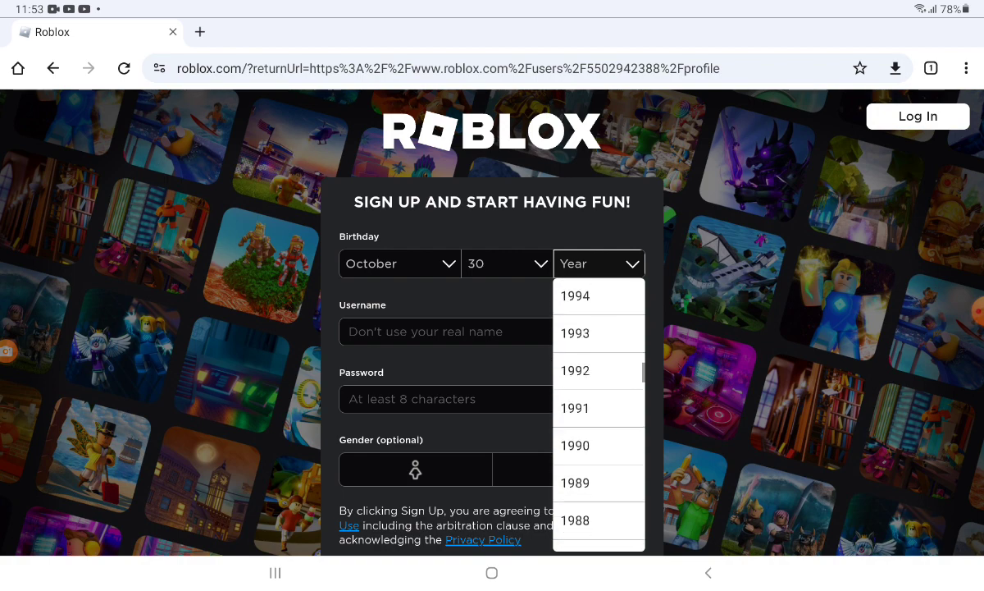
pyautogui.scroll(-3)
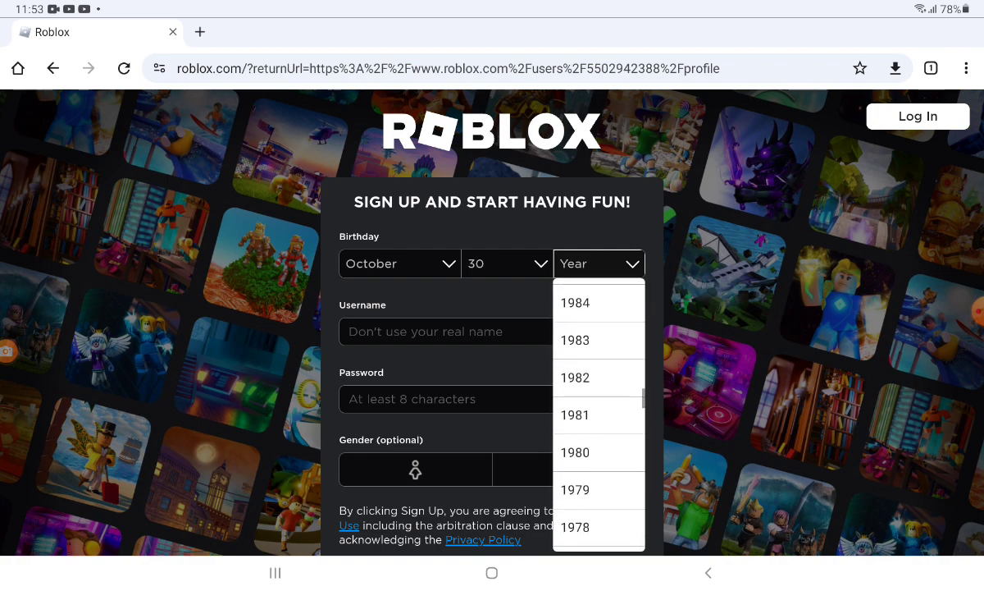
pyautogui.click(575, 526)
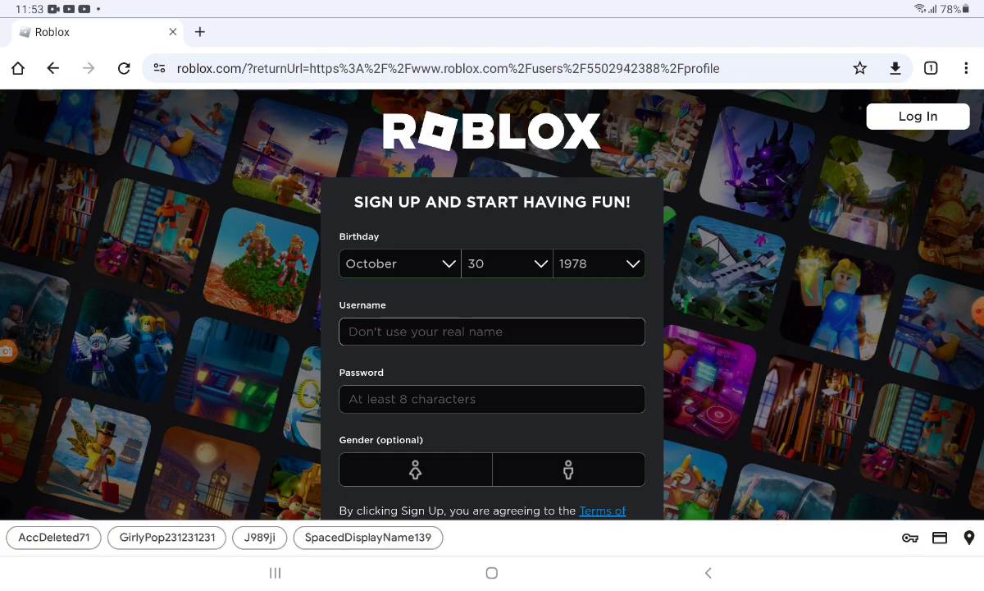
# Take the suggested username SpacedDisplayName426 and move on to the password field
pyautogui.click(491, 331)
pyautogui.write('SpacedDisplayName')
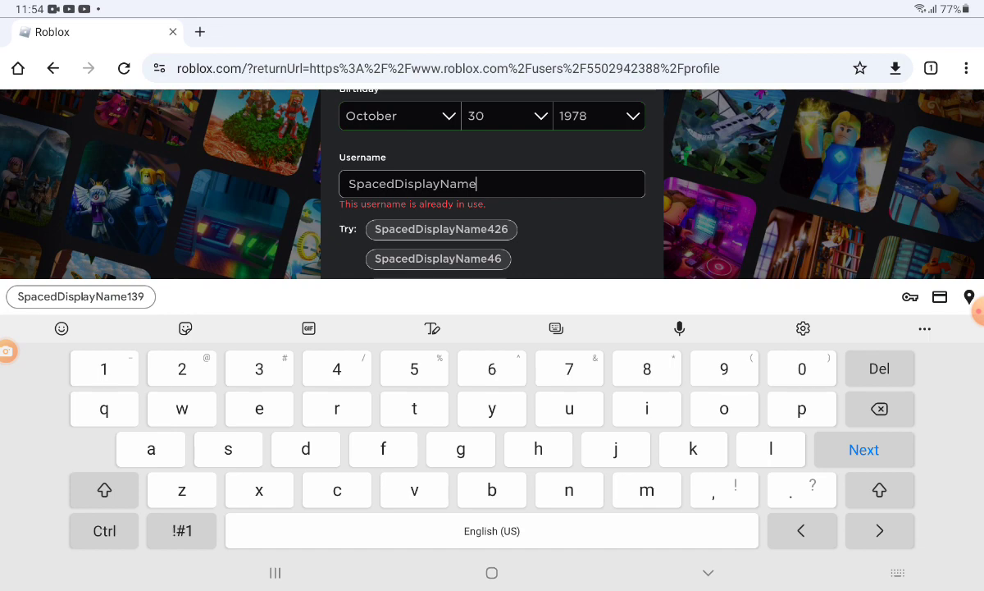
pyautogui.click(441, 229)
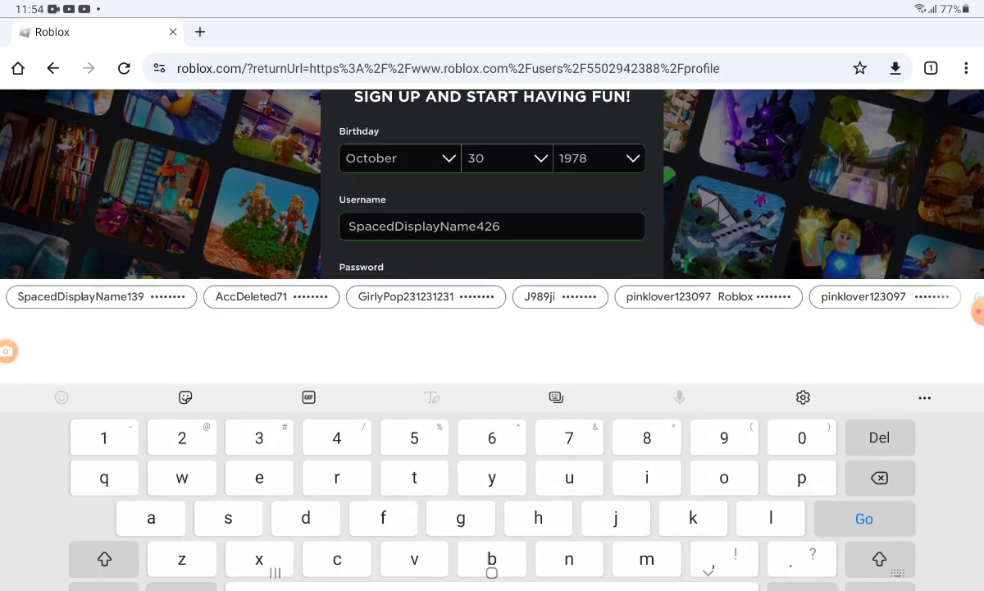
pyautogui.scroll(-3)
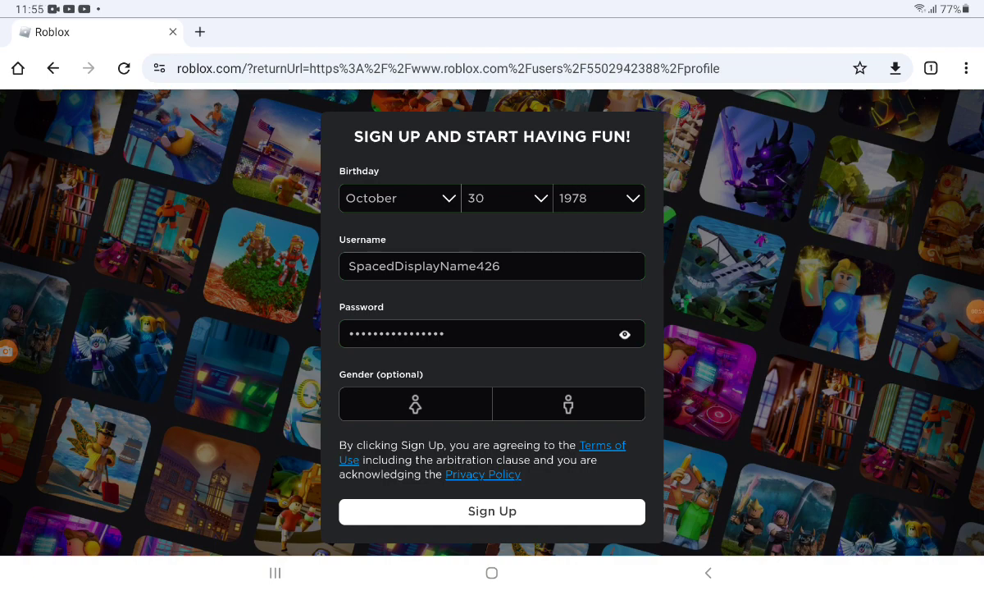
# Select female gender, submit the sign-up form, and begin the verification puzzle
pyautogui.click(416, 403)
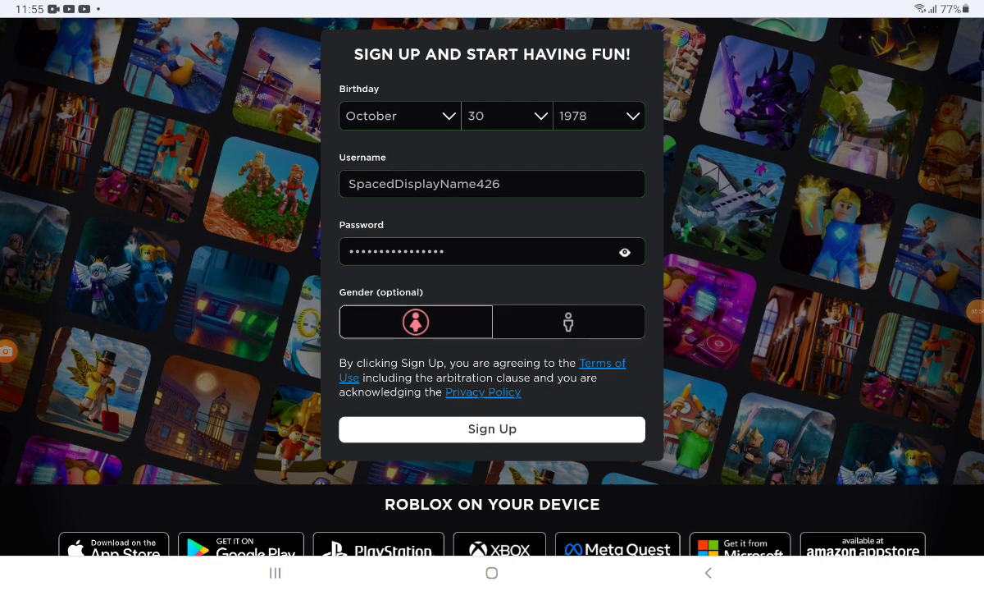
pyautogui.click(491, 429)
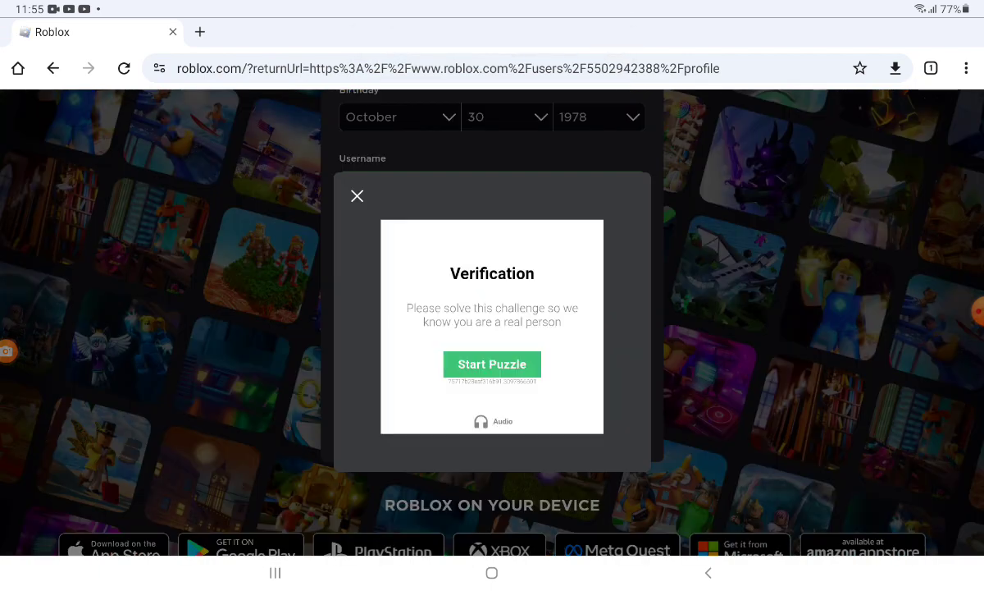
pyautogui.click(492, 364)
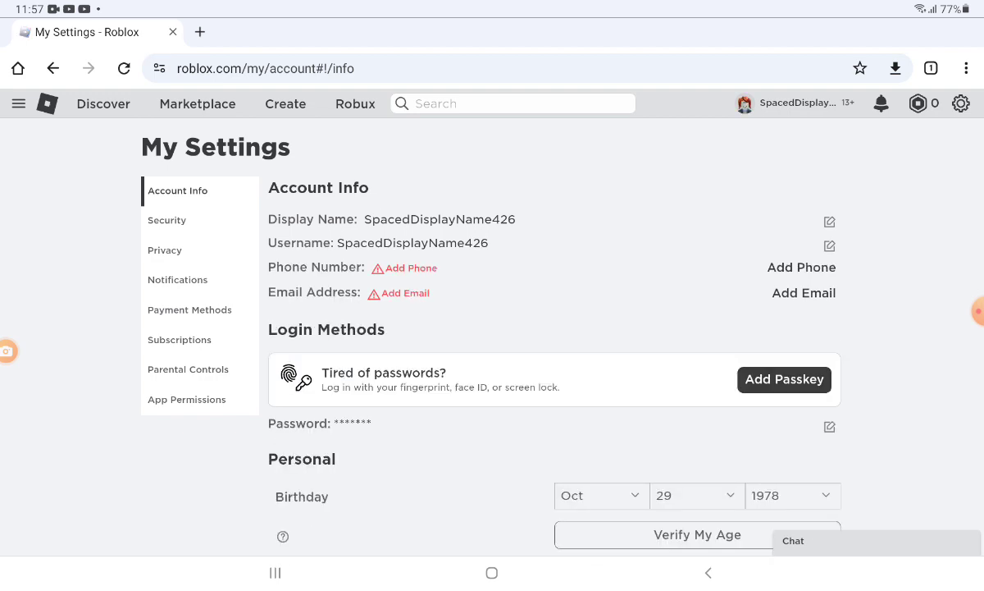
pyautogui.click(829, 220)
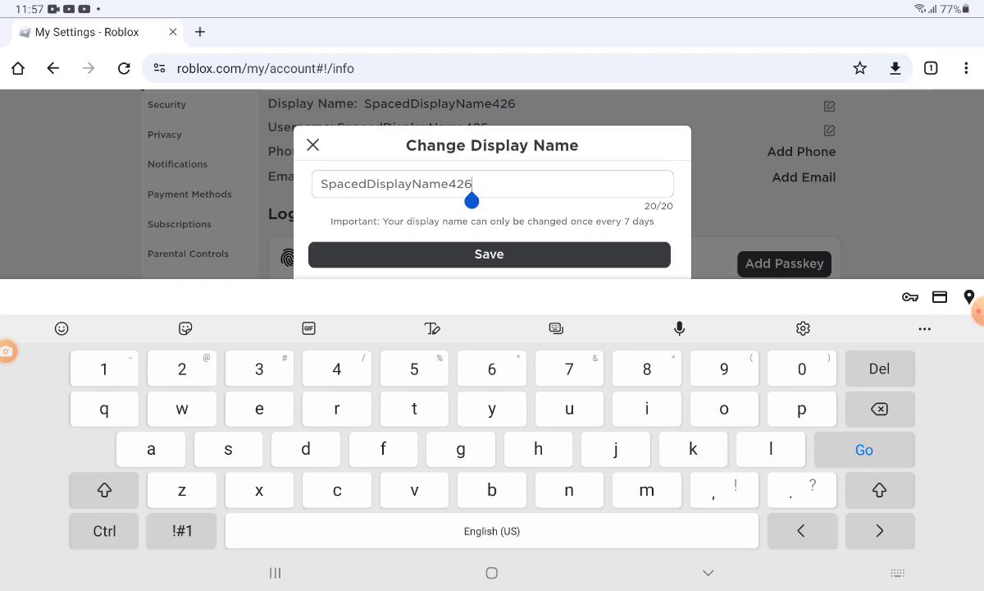
pyautogui.write('G')
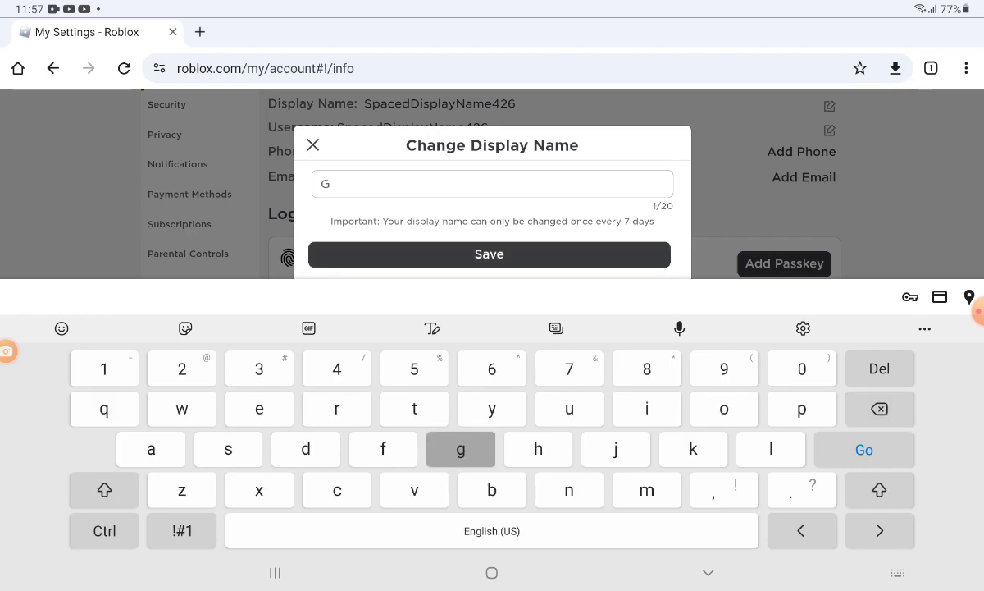
pyautogui.write('gu h')
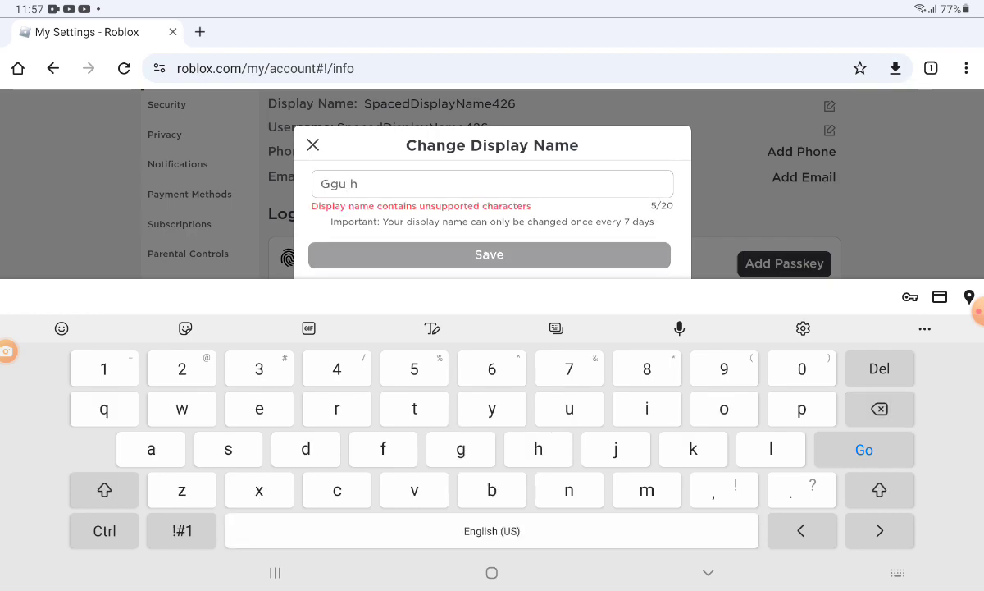
pyautogui.click(312, 144)
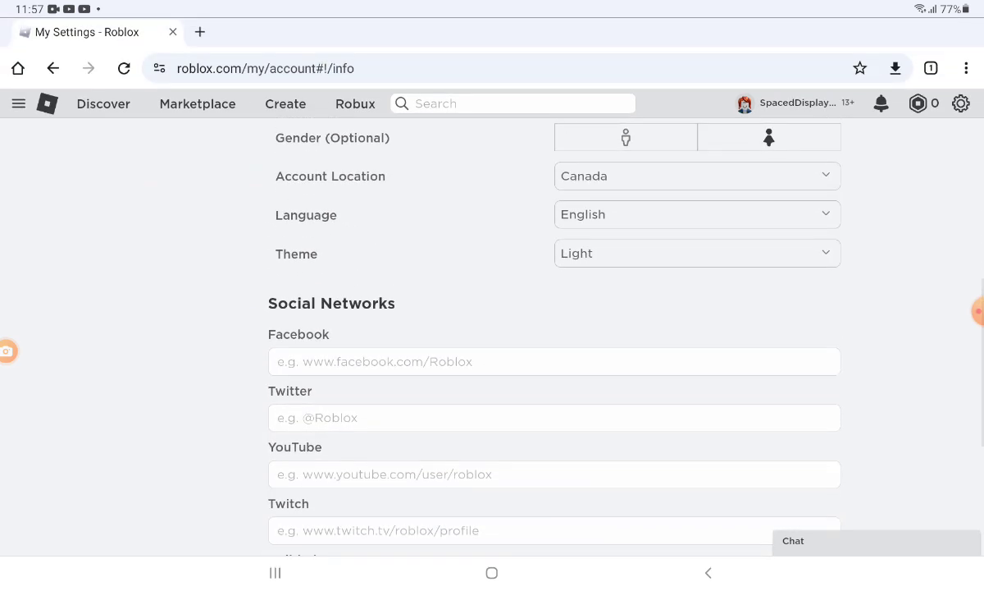
# Pick a new country in the Account Location list and confirm the one-time change
pyautogui.click(697, 175)
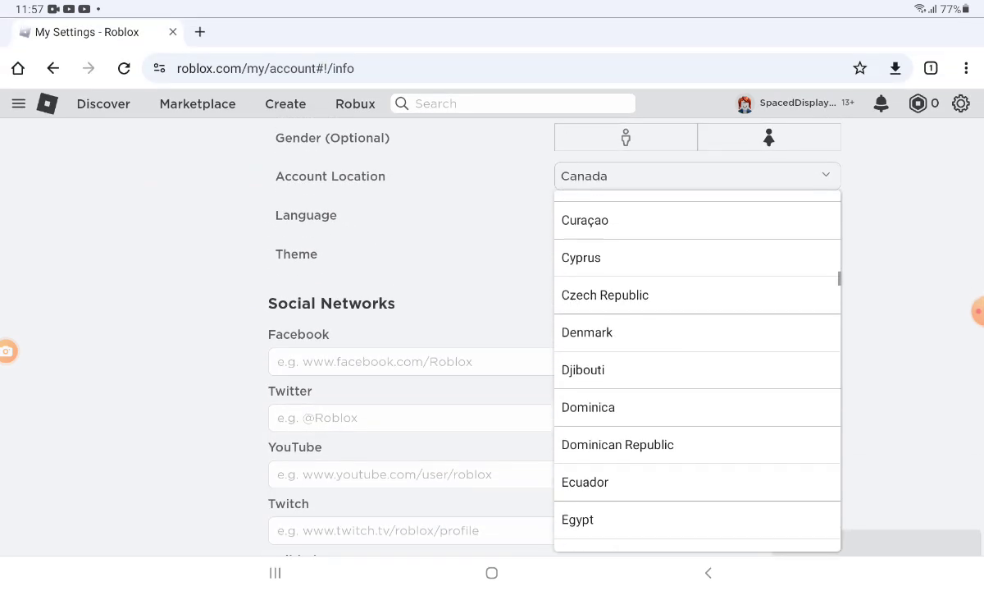
pyautogui.scroll(-3)
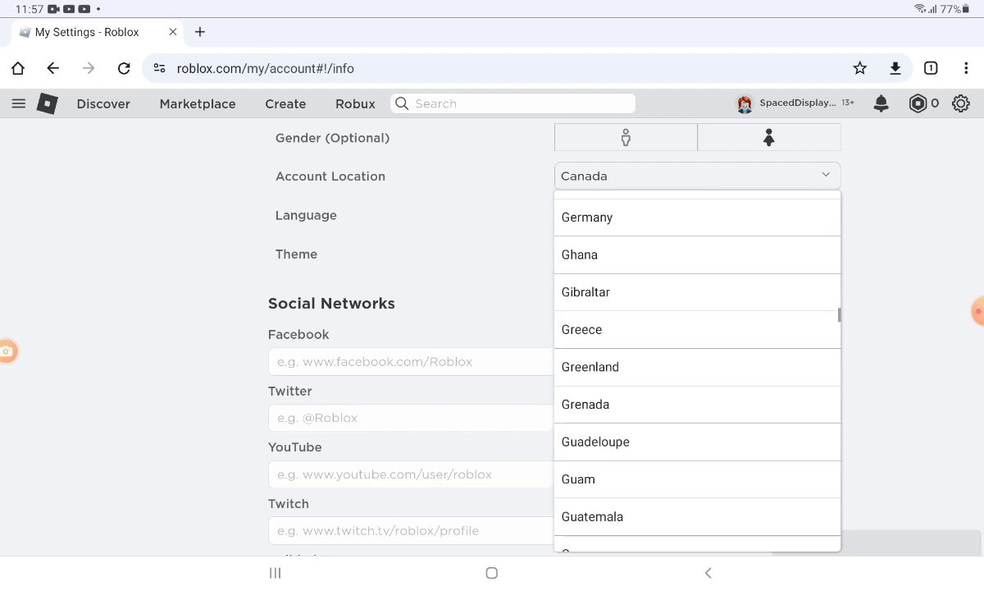
pyautogui.scroll(-3)
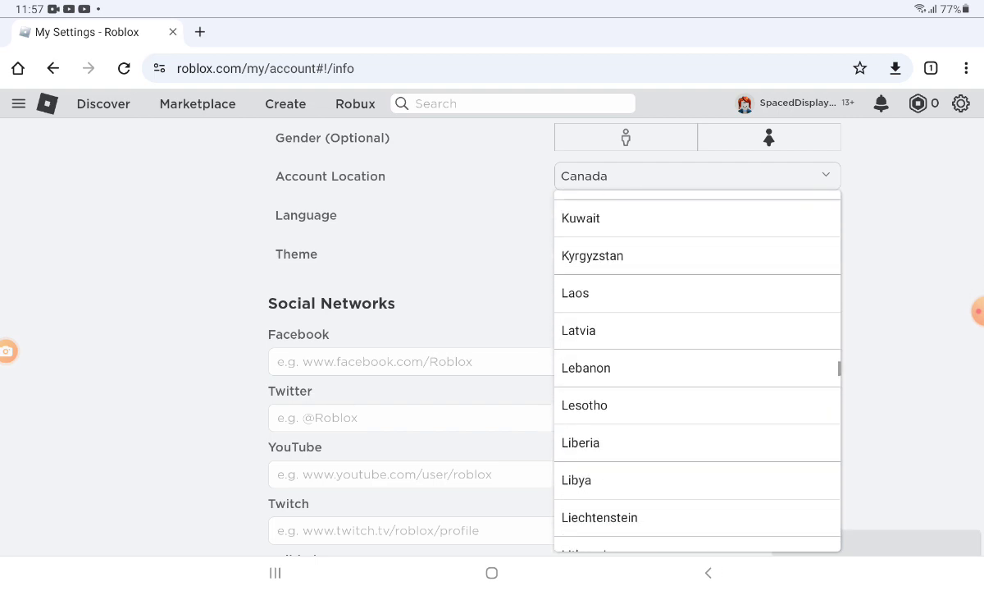
pyautogui.scroll(-3)
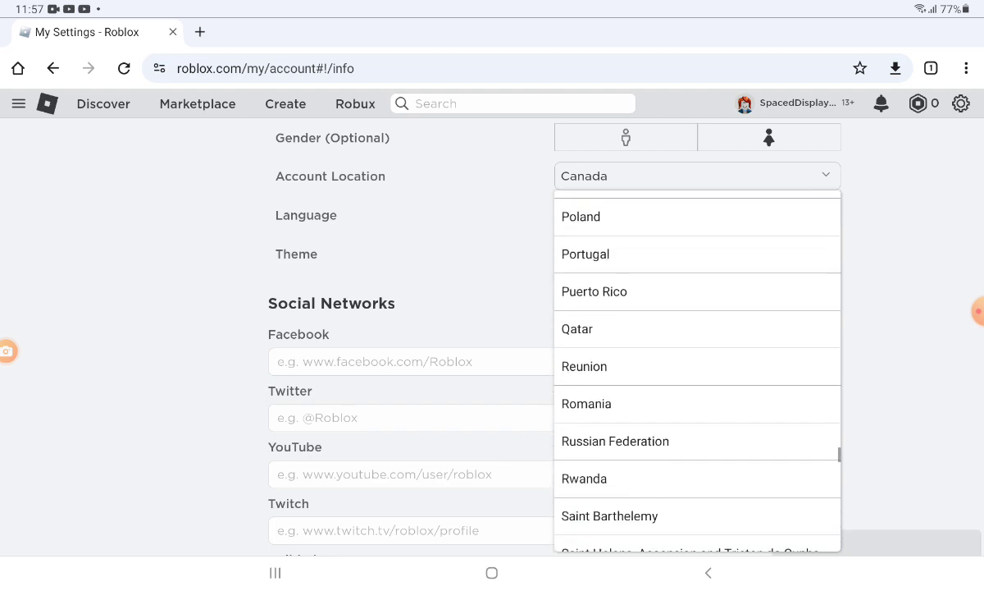
pyautogui.scroll(-3)
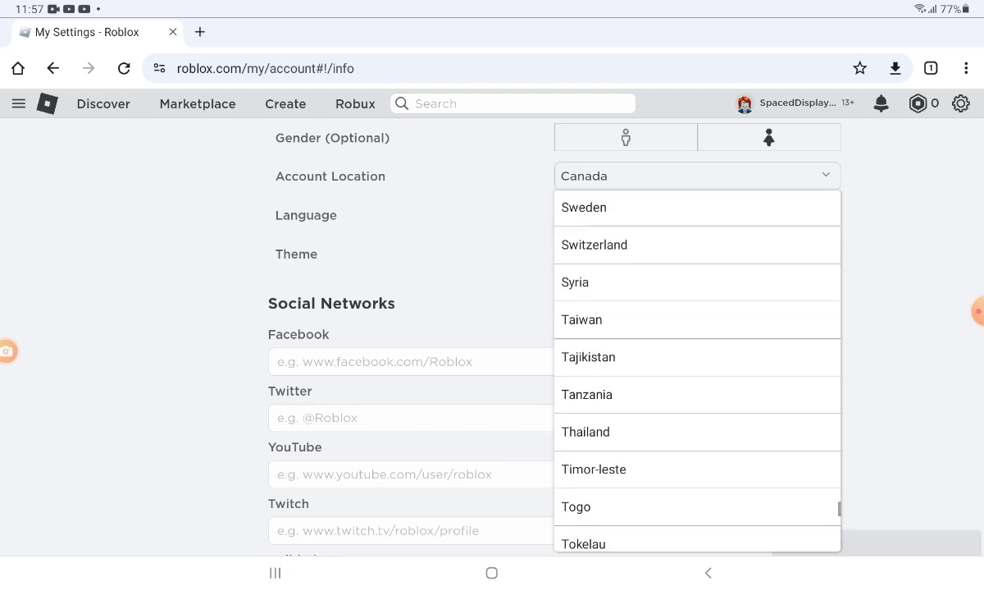
pyautogui.scroll(-3)
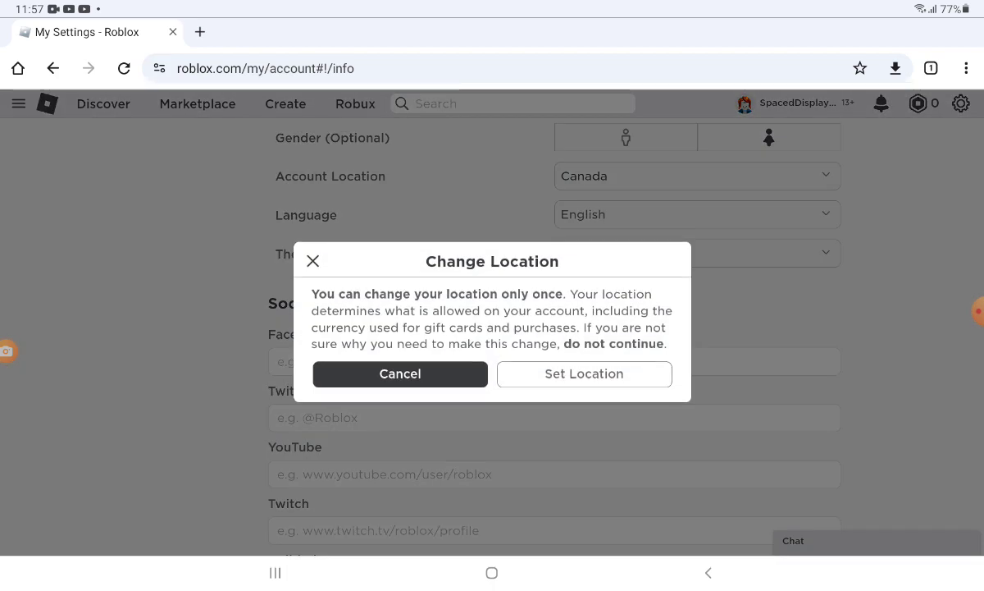
pyautogui.click(584, 373)
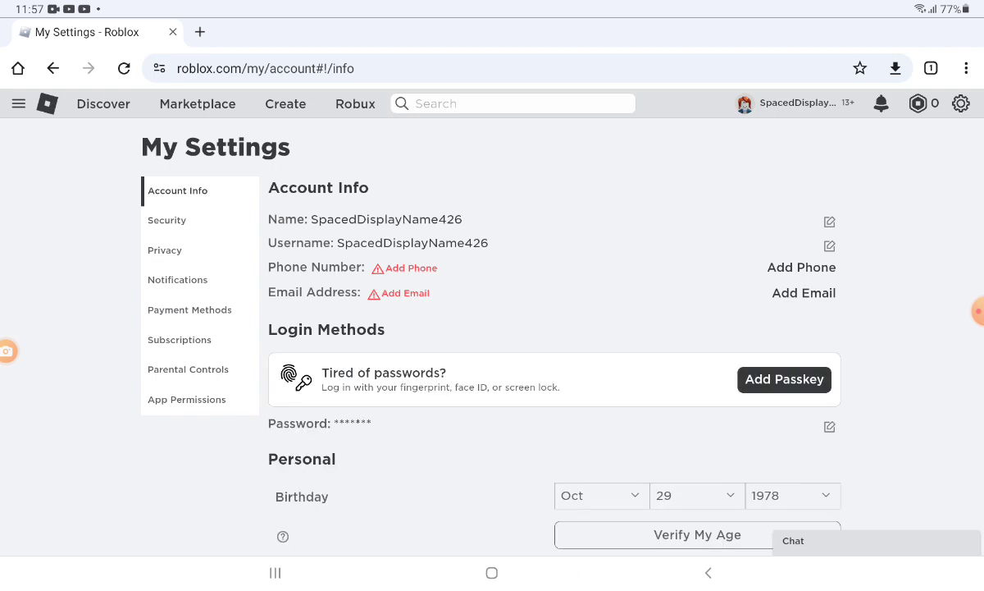
# Edit the display name to 'Spaced DisplayName' and bring up the site menu
pyautogui.click(829, 222)
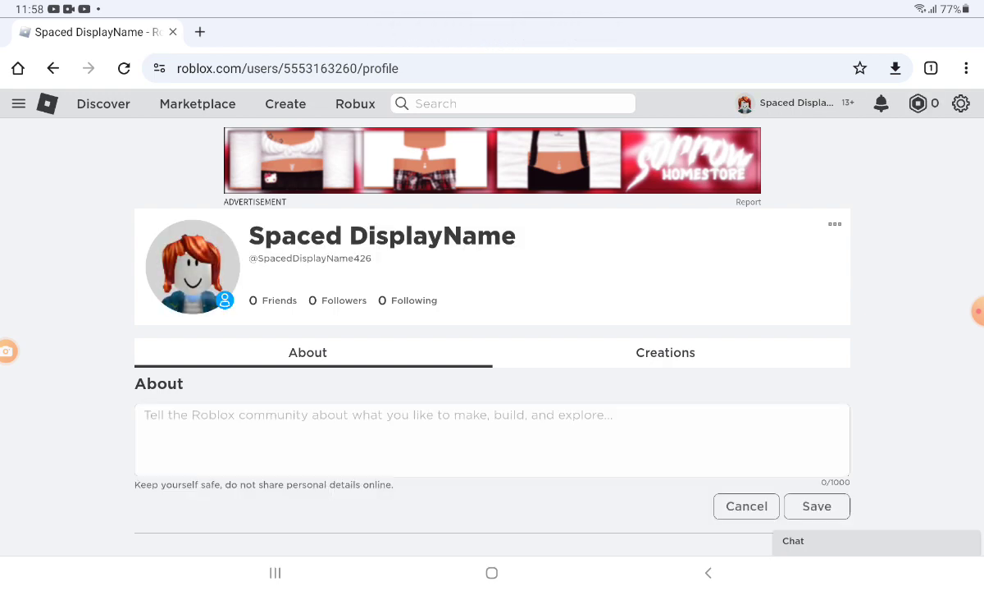
pyautogui.click(18, 103)
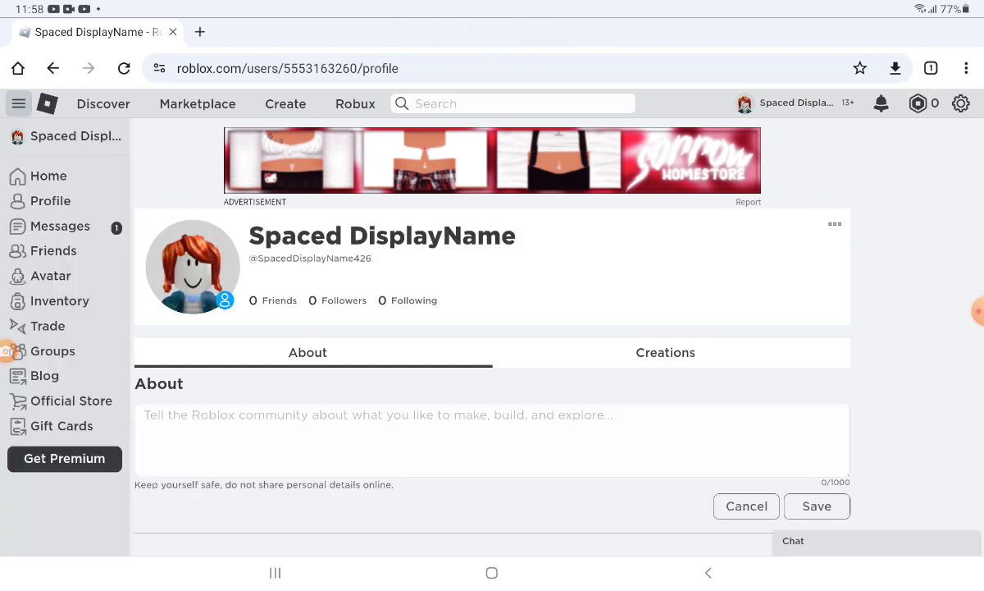